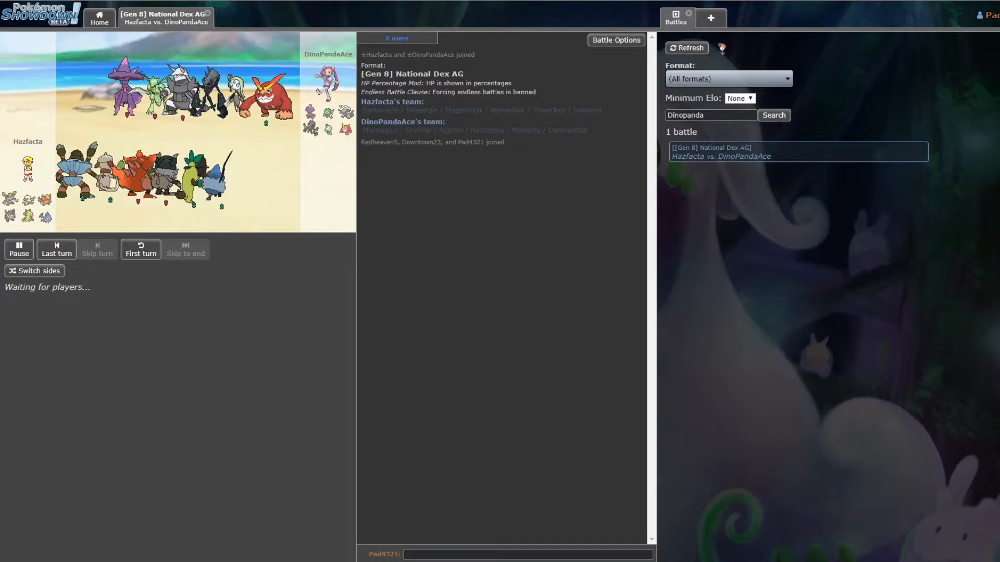
pyautogui.moveTo(522, 16)
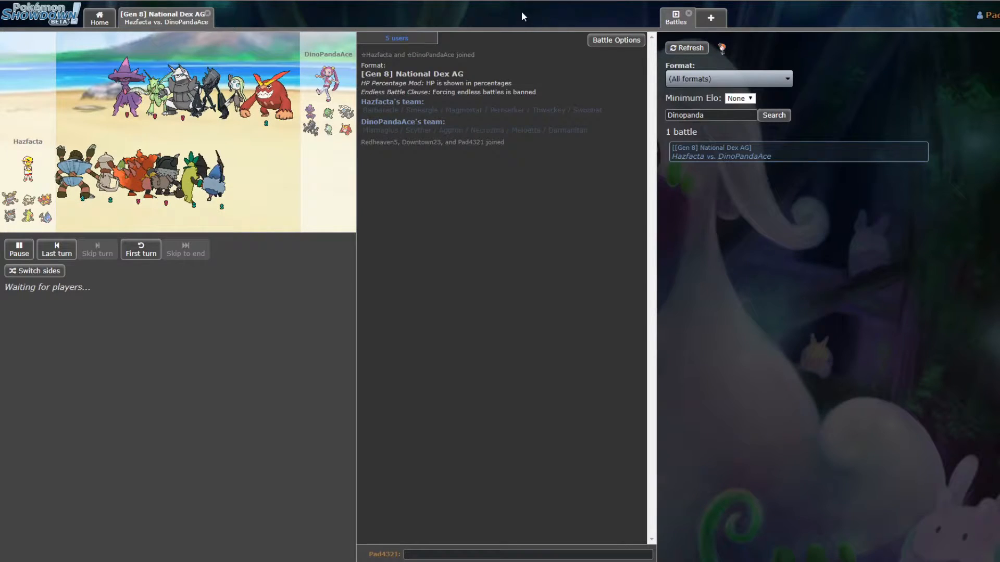
# Keep the battle window focused as turn 1 resolves, Smeargle faints and Barbaracle enters
pyautogui.click(395, 37)
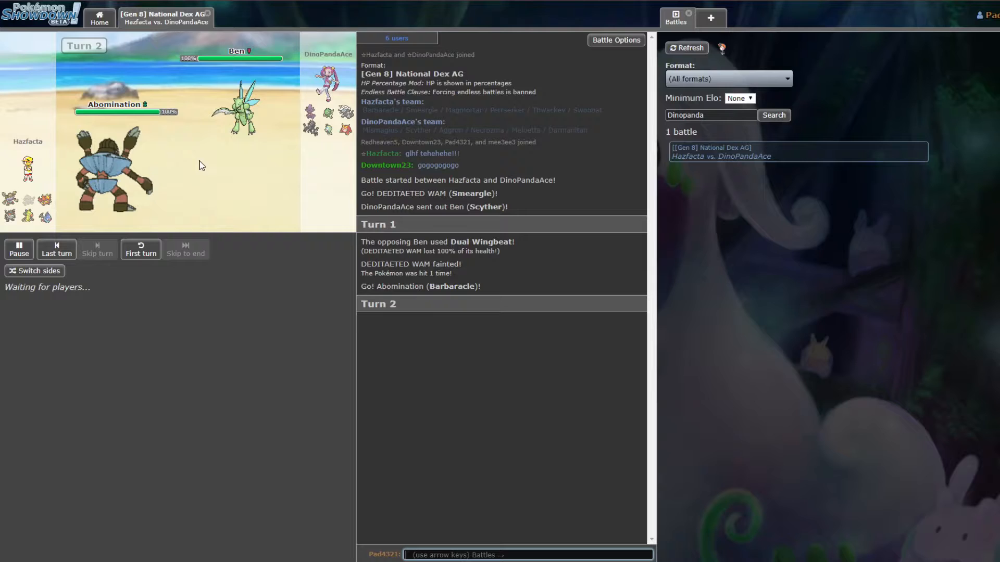
pyautogui.moveTo(254, 290)
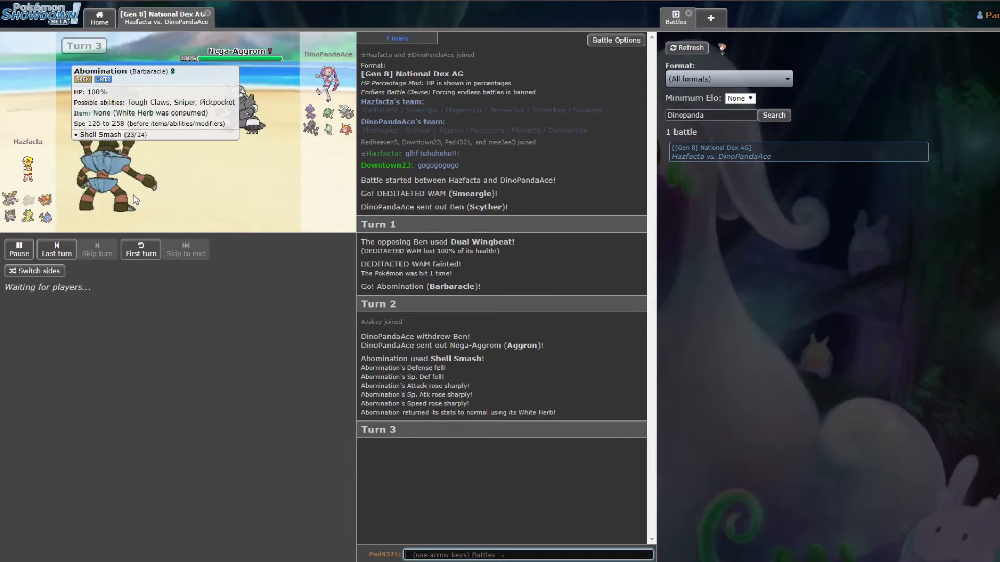
pyautogui.moveTo(262, 212)
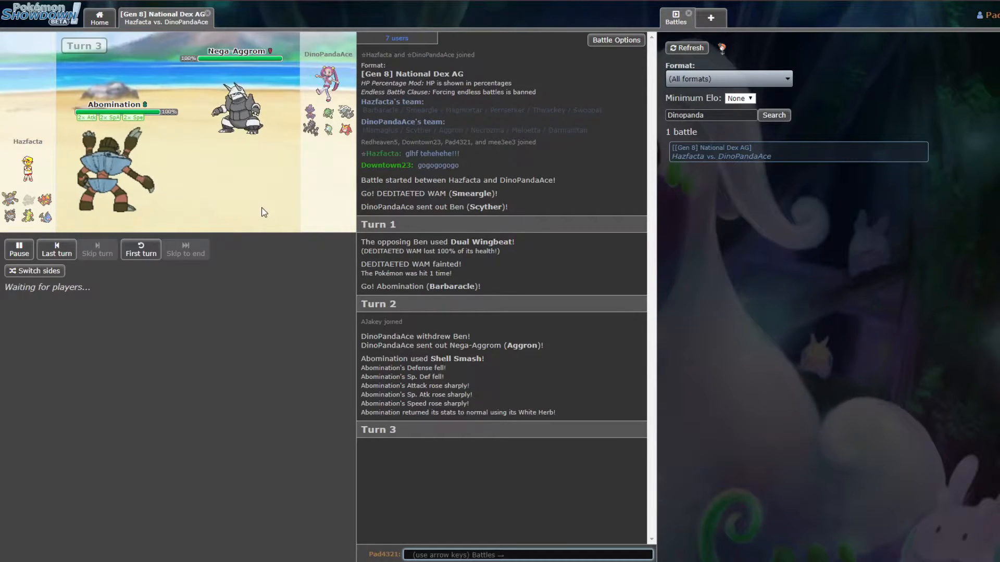
pyautogui.moveTo(261, 244)
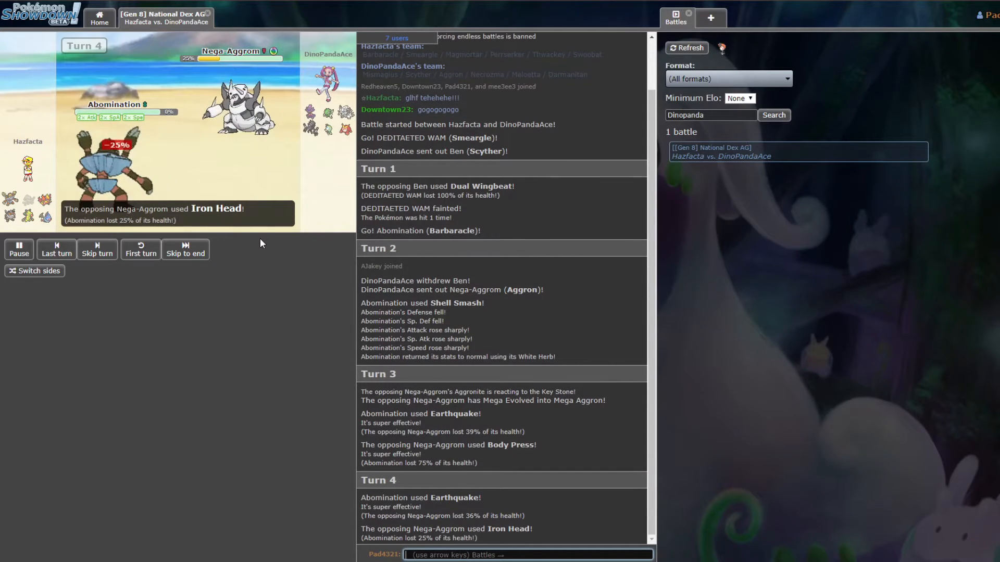
# Advance the replay into turn 5 so Barbaracle faints and Magmortar knocks out Mega Aggron
pyautogui.click(185, 249)
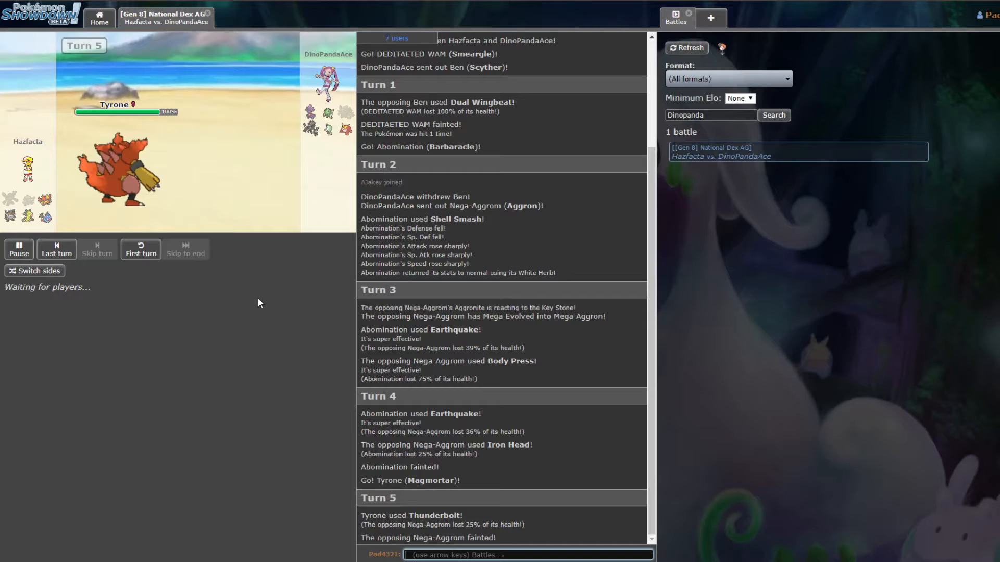
pyautogui.moveTo(340, 162)
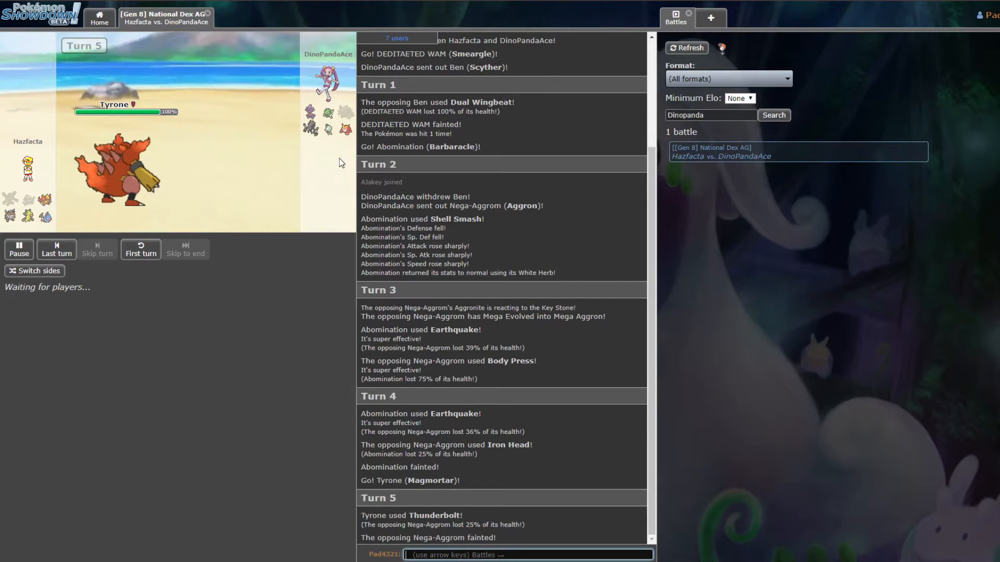
pyautogui.moveTo(312, 128)
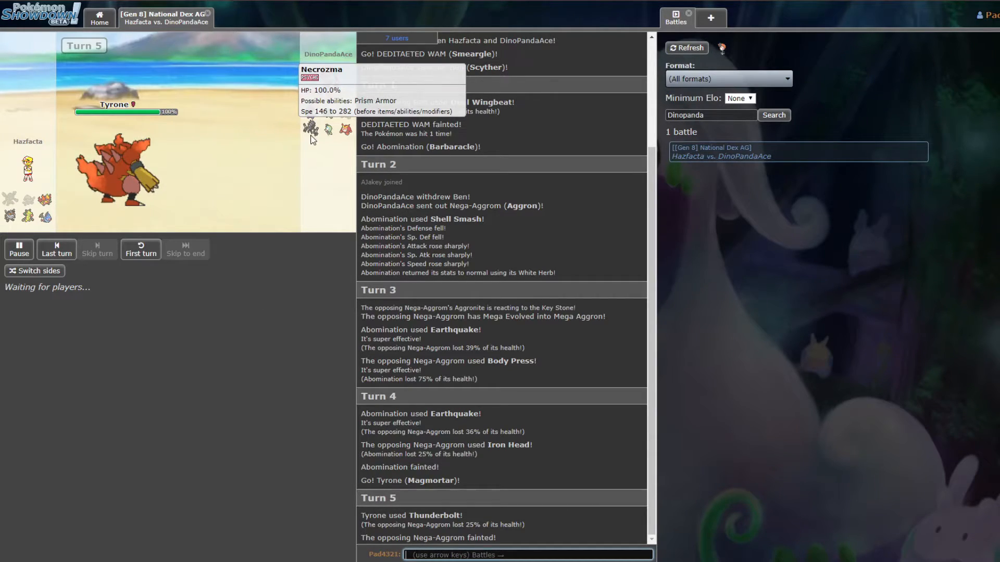
pyautogui.moveTo(281, 252)
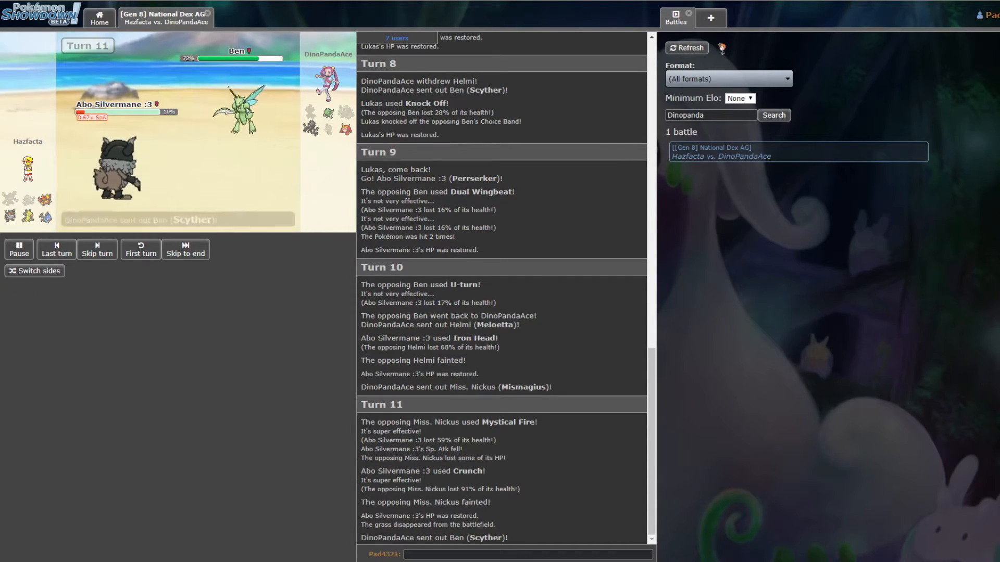
# Move the replay forward to turn 12, where Scyther's U-turn knocks out Perrserker
pyautogui.click(97, 249)
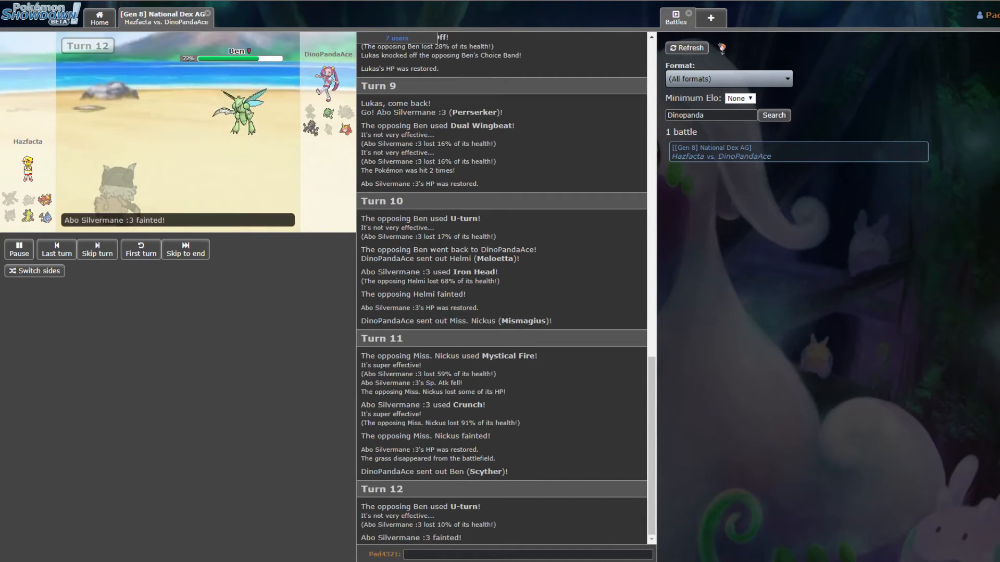
pyautogui.click(185, 249)
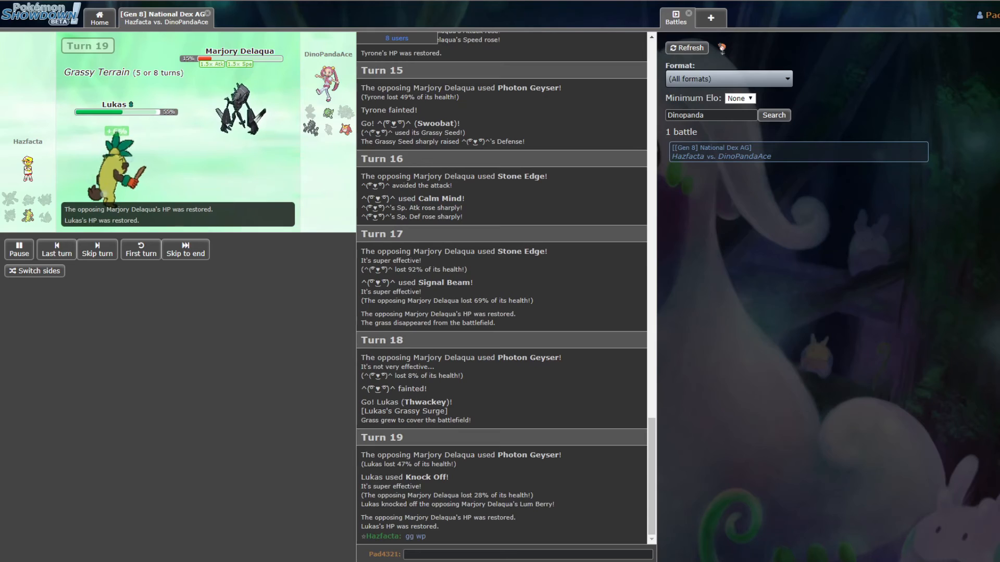
# Skip to the battle's latest turn, turn 20, with Thwackey facing Necrozma
pyautogui.click(97, 248)
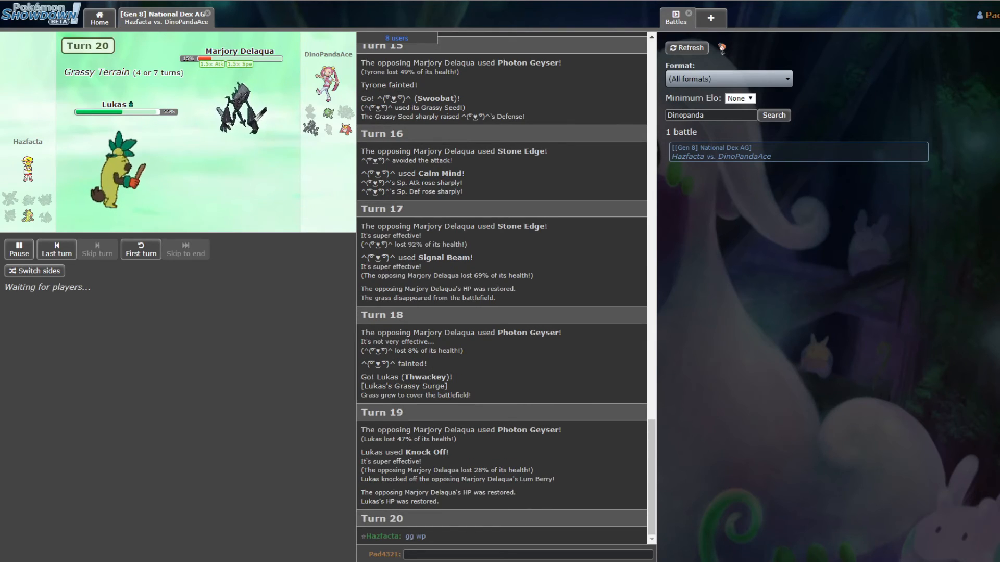